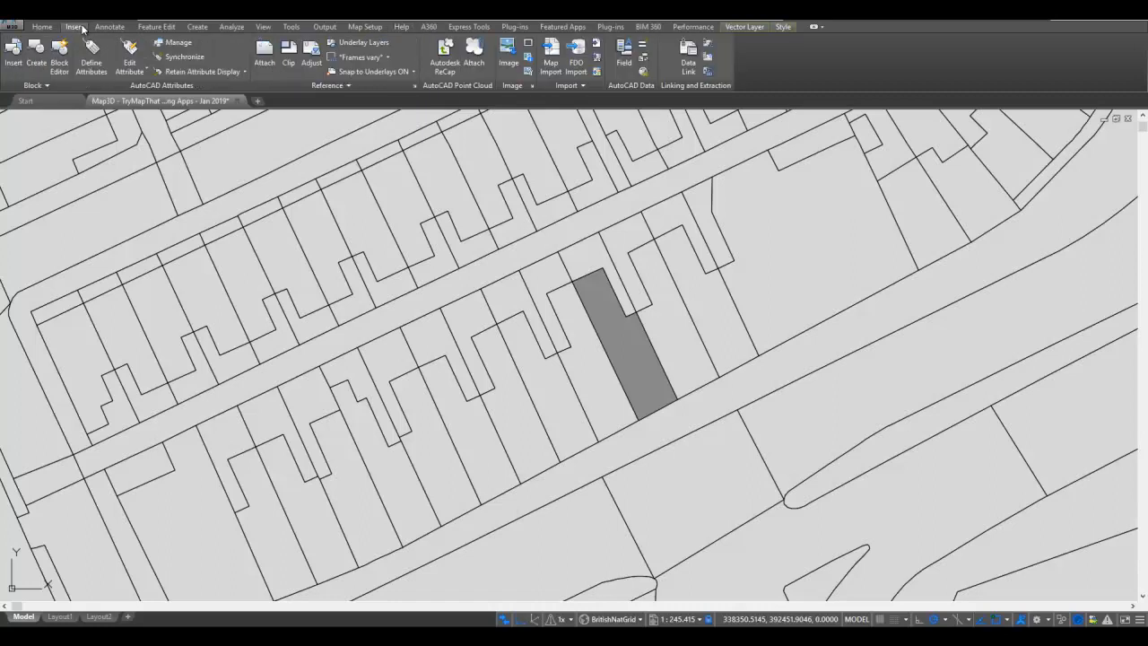
Step: Browse the Feature Edit, Output and Map Setup tabs, then start a new feature from Create
click(156, 26)
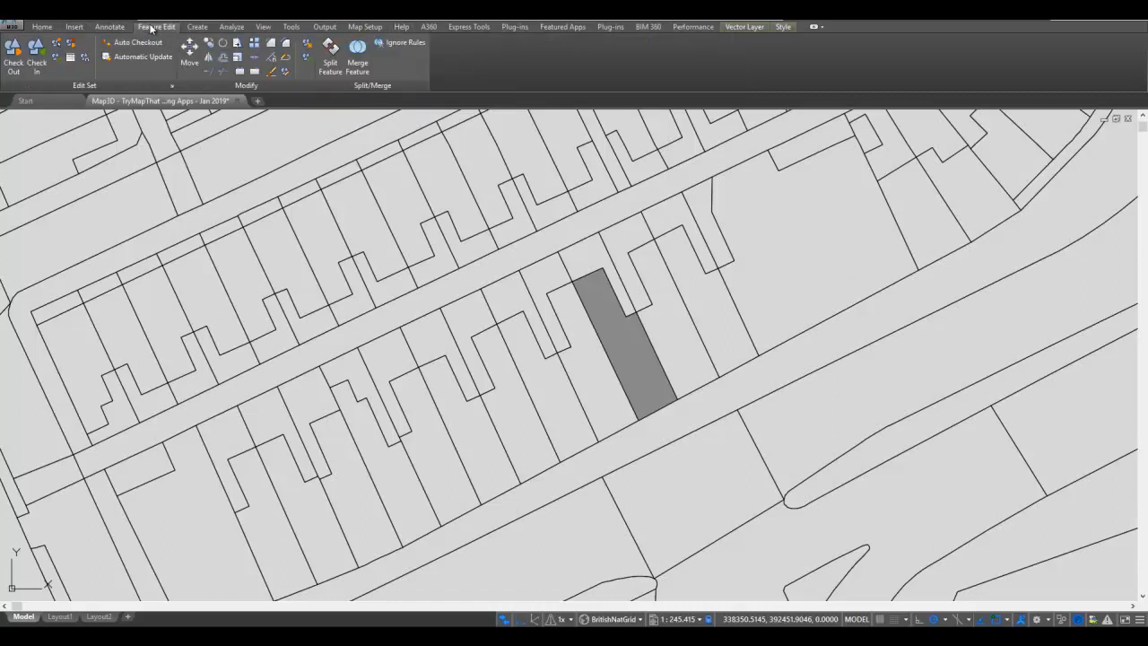
click(325, 26)
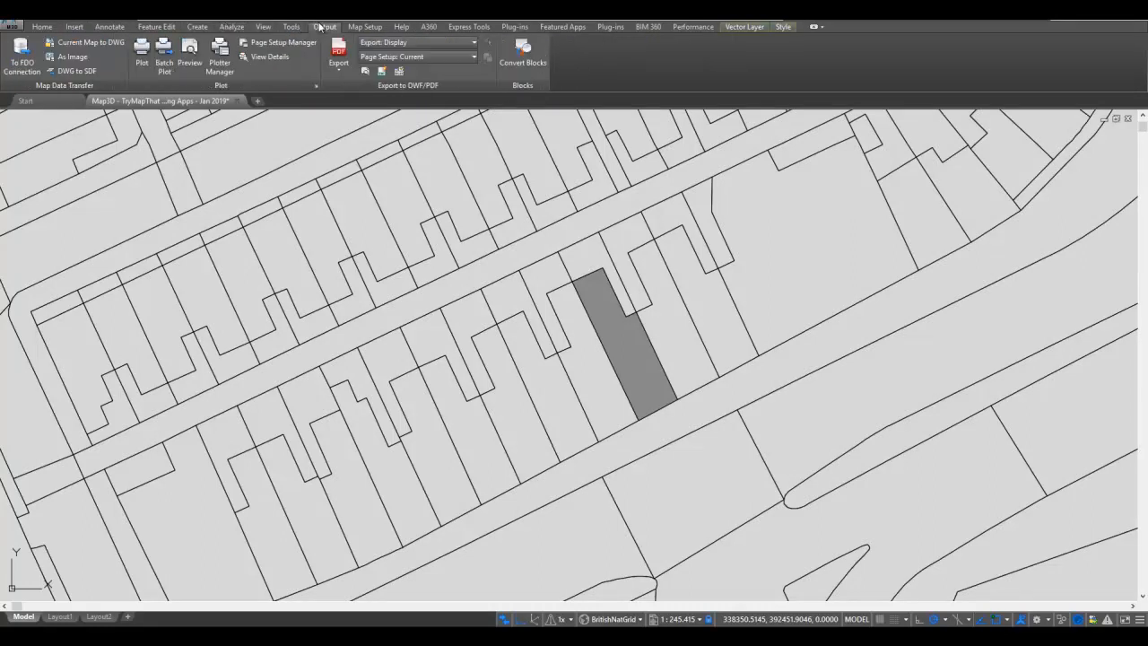
click(364, 26)
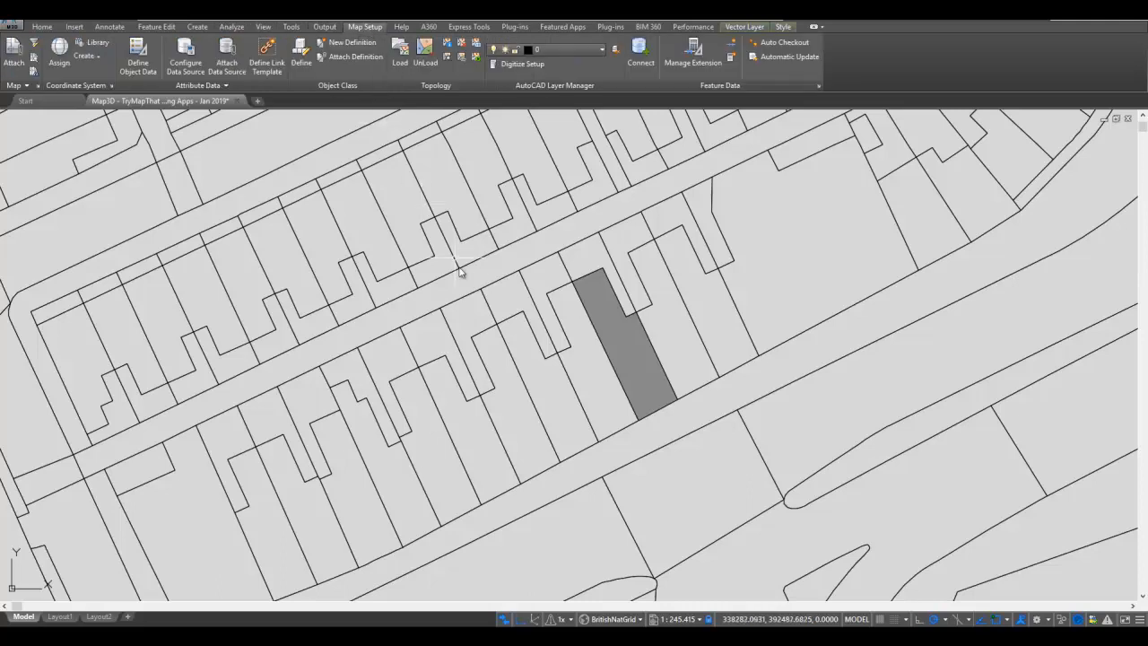
click(197, 26)
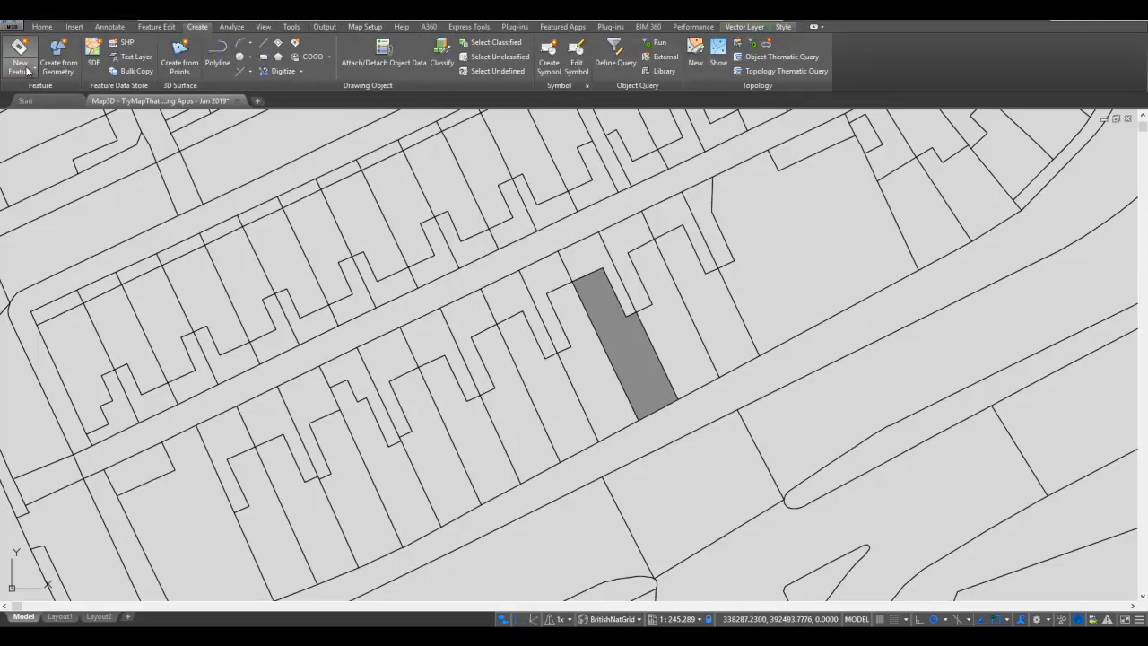
click(20, 63)
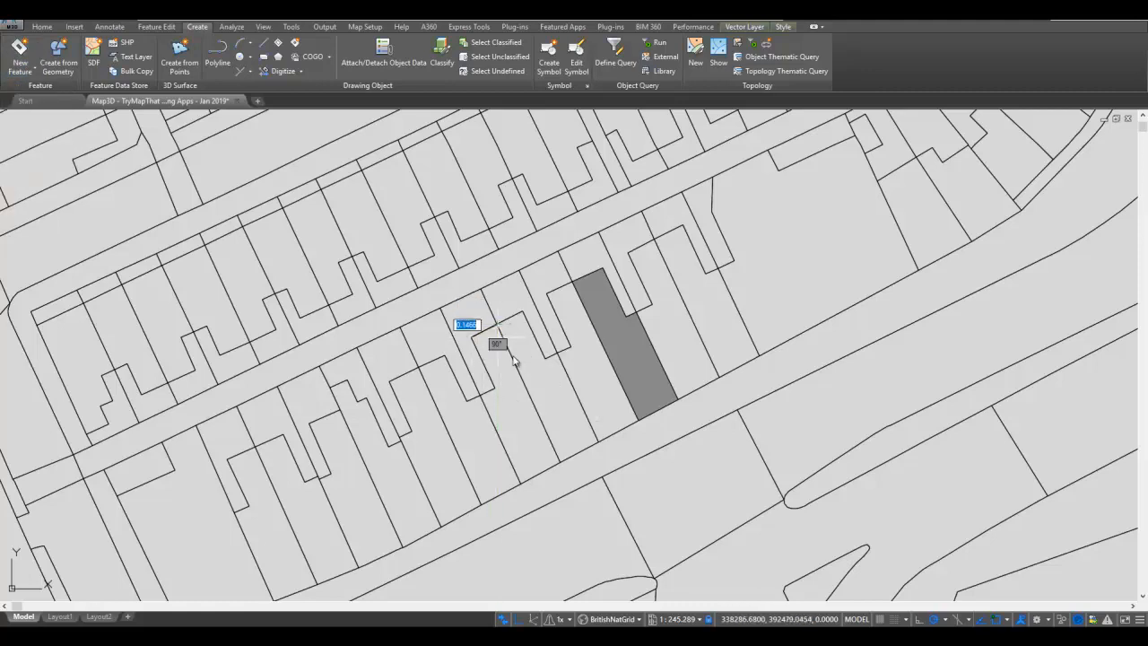
Step: Select the environmental schema under the blog - SuperUser PostGIS connection in DB Manager
click(520, 484)
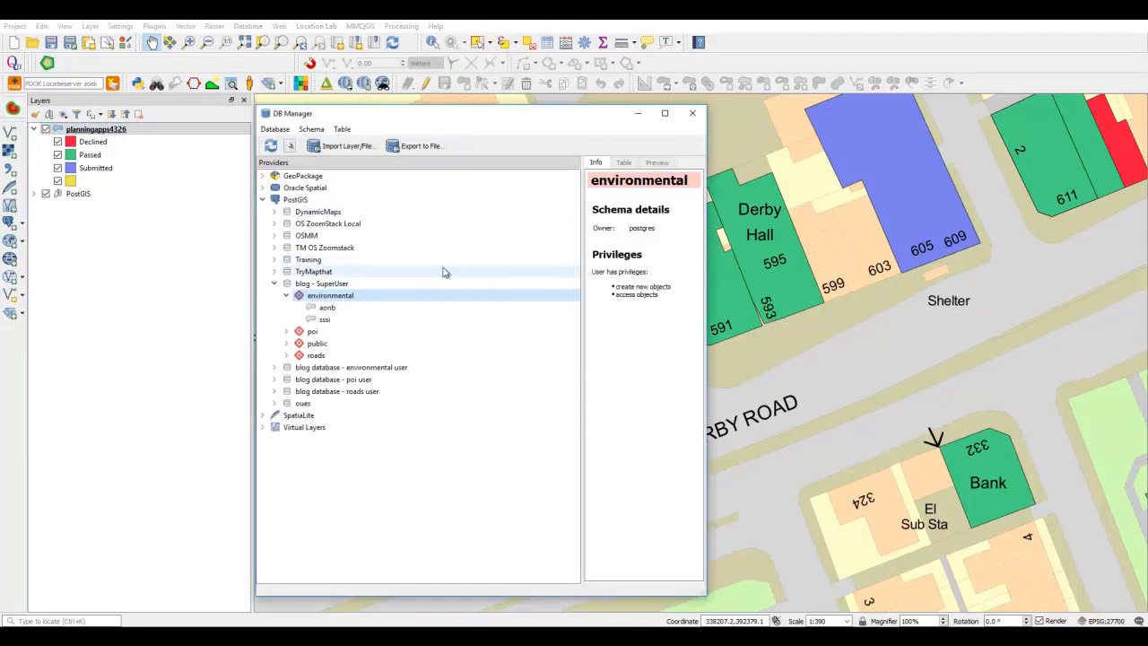
Step: Import planningapps4326 into the environmental PostGIS schema with the chosen table options
click(344, 145)
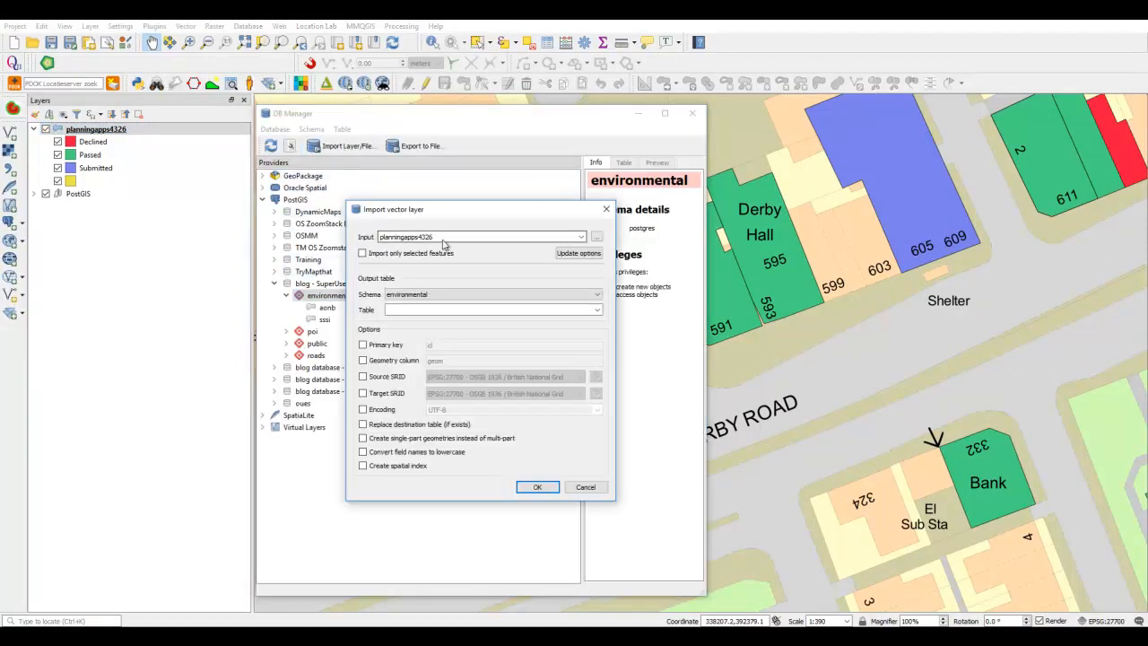
click(578, 252)
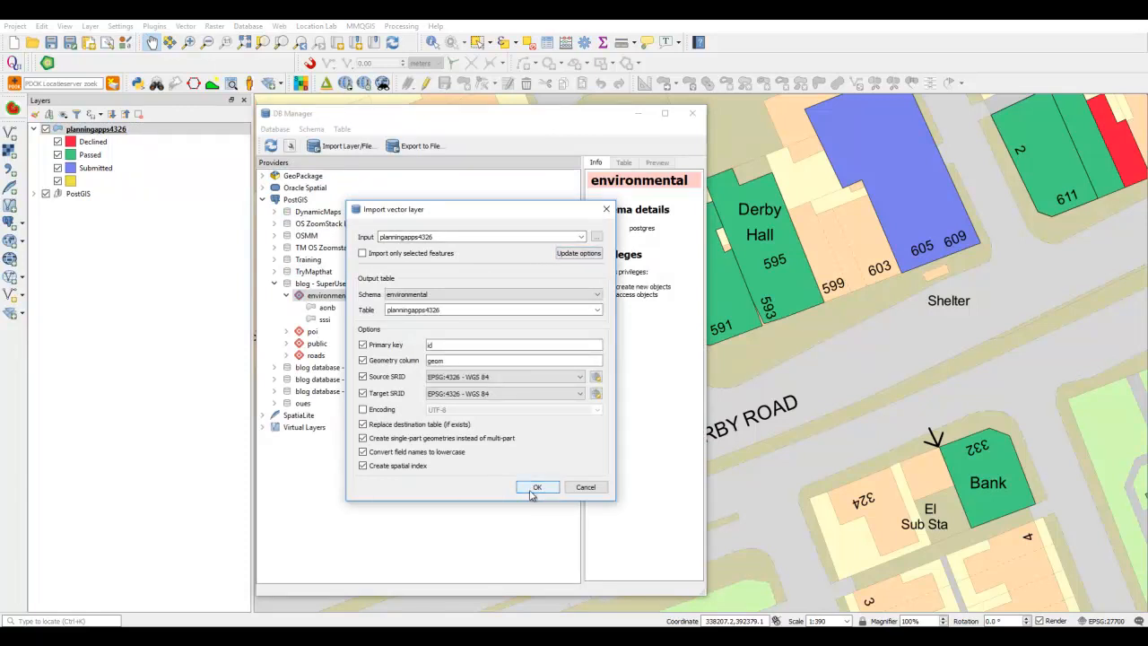
click(536, 487)
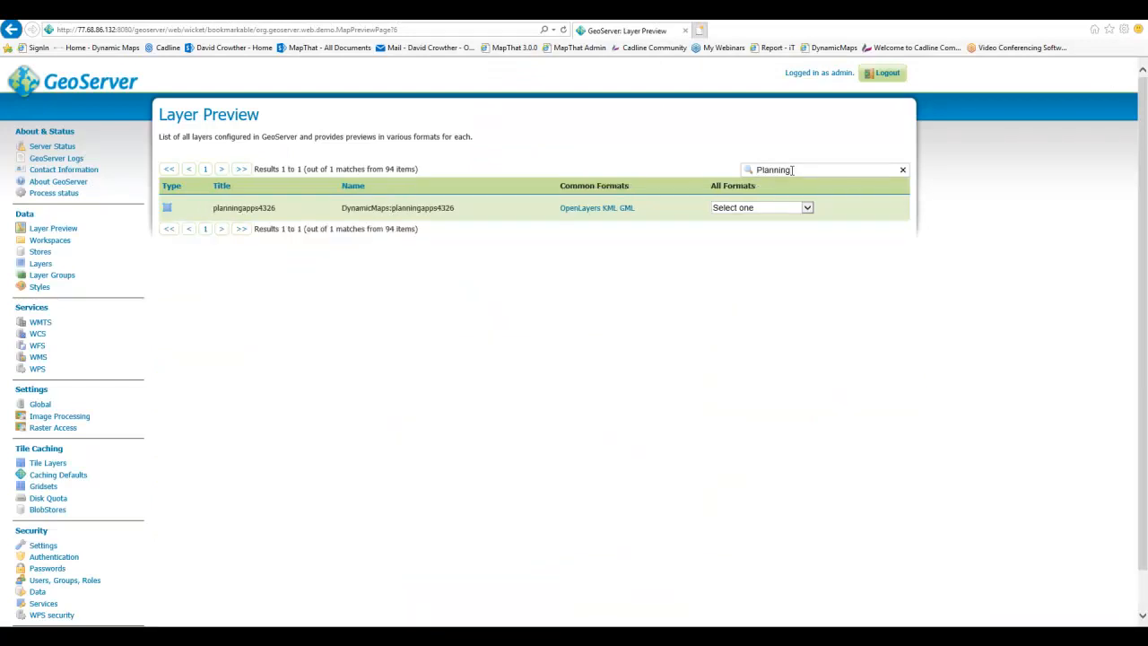
mouse_move(579, 207)
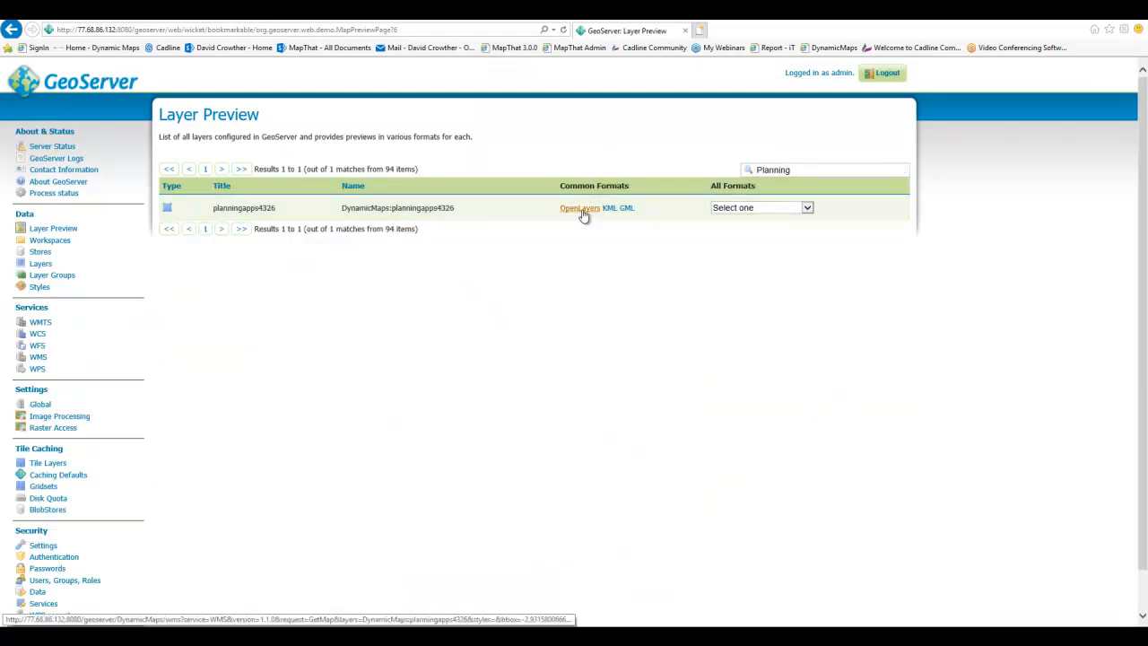
Step: Preview planningapps4326 in OpenLayers, query a parcel, then search the layer list for OSMM_LCC
click(579, 207)
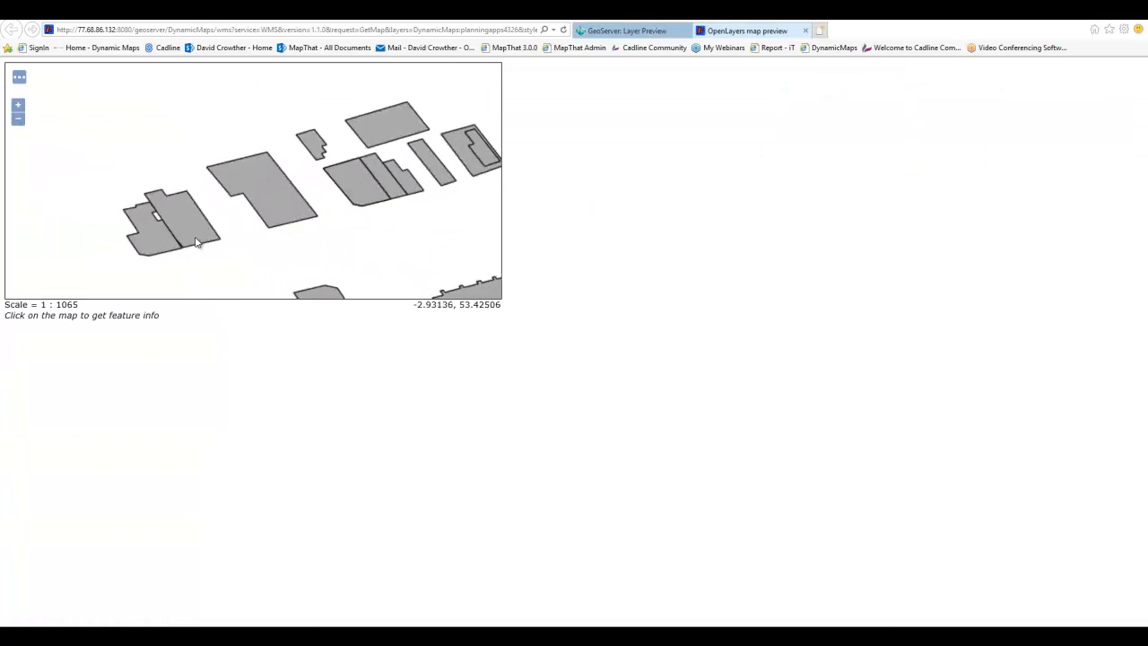
click(188, 177)
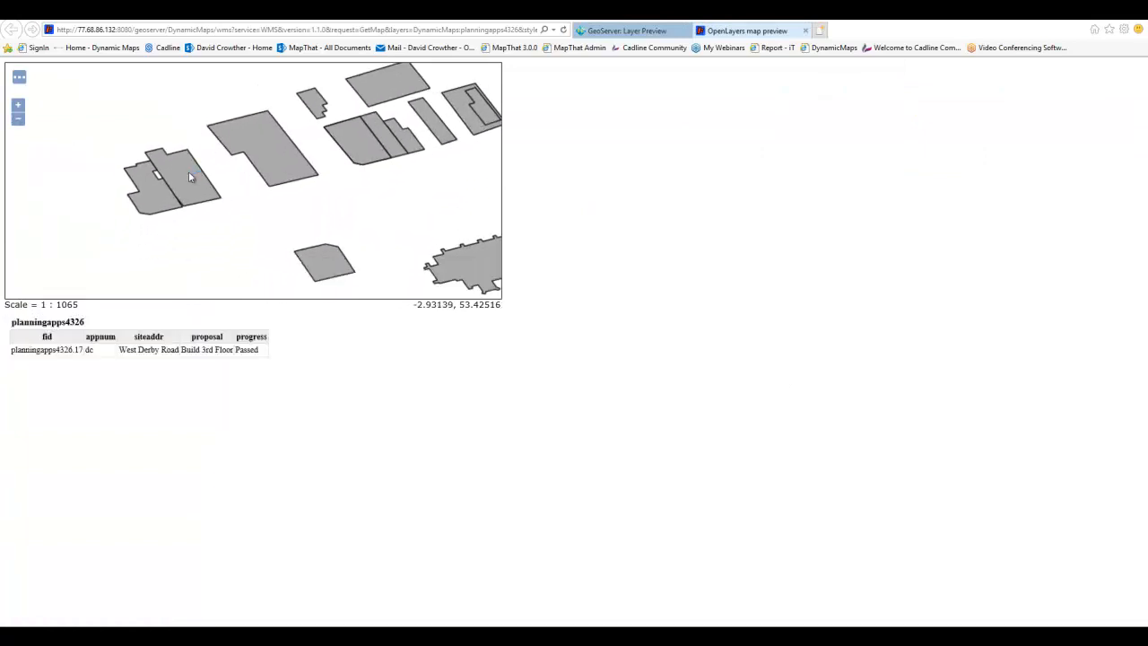
click(291, 157)
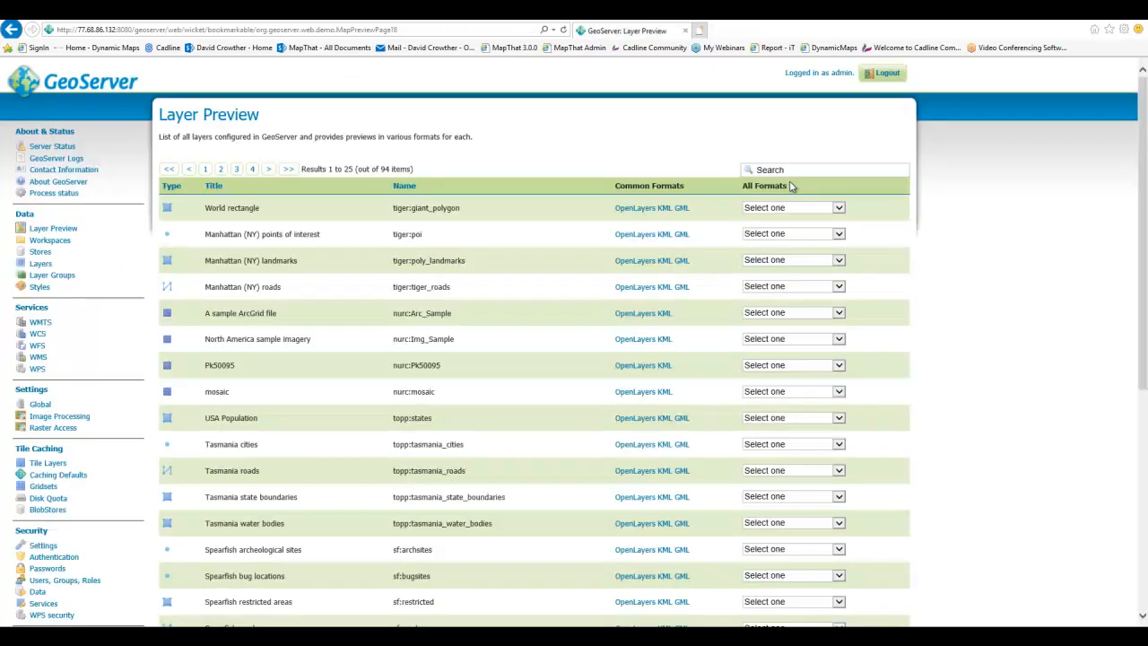
text(OSMM_LCC)
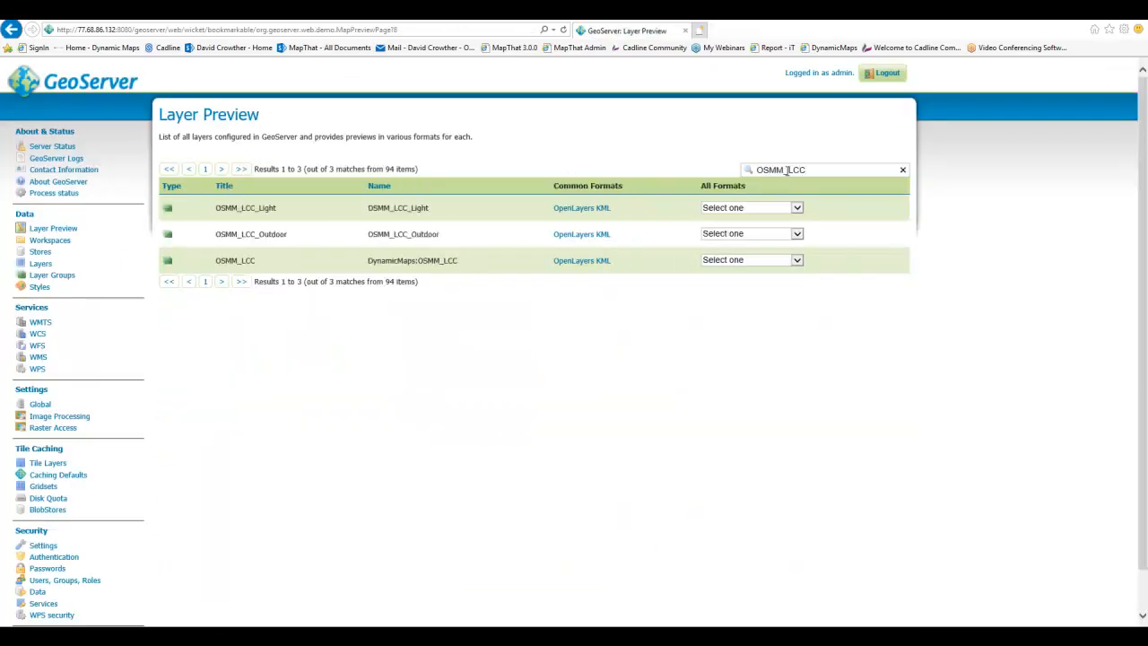